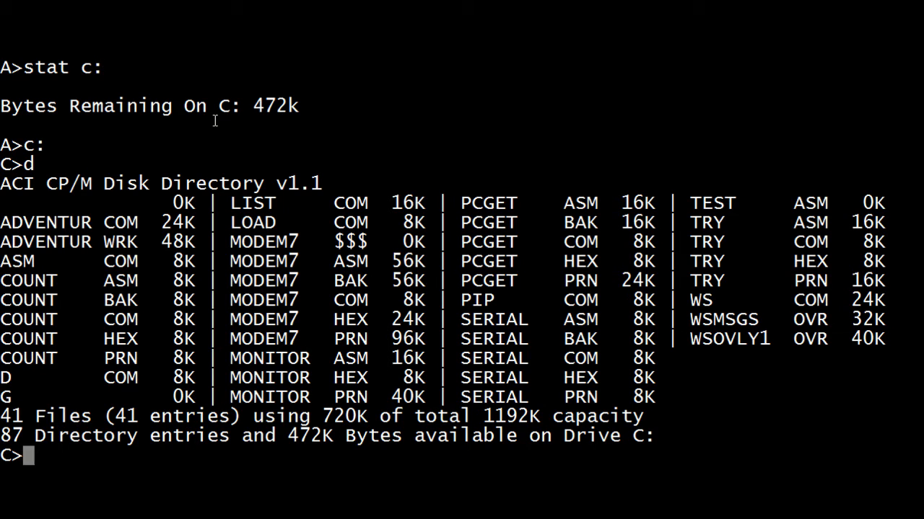
- Run count to print its dots, then enter ws count.asm at the C> prompt
{"action": "type", "text": "count"}
{"action": "type", "text": "c:"}
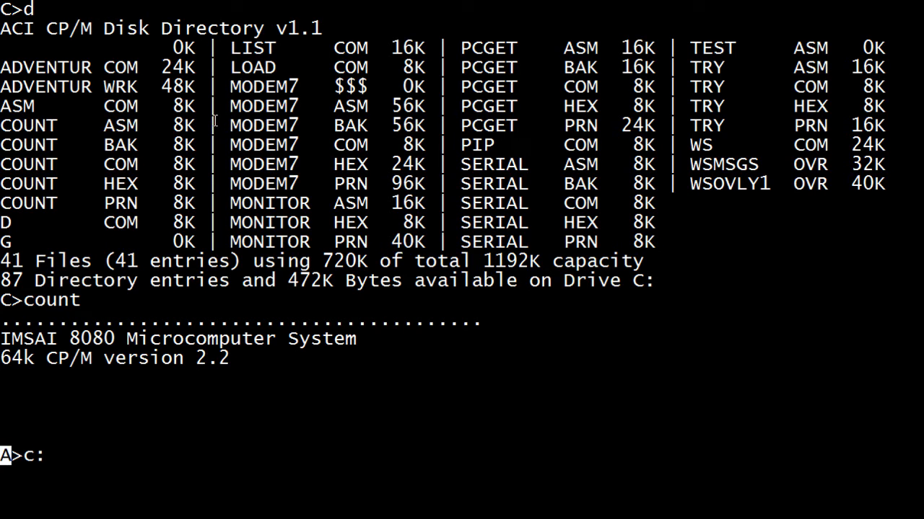
{"action": "type", "text": "ws cou"}
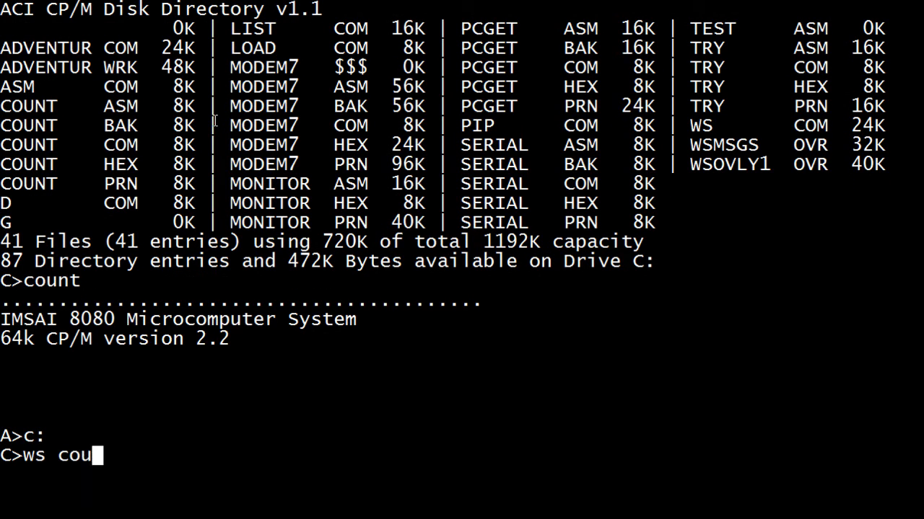
{"action": "type", "text": "nt.asm"}
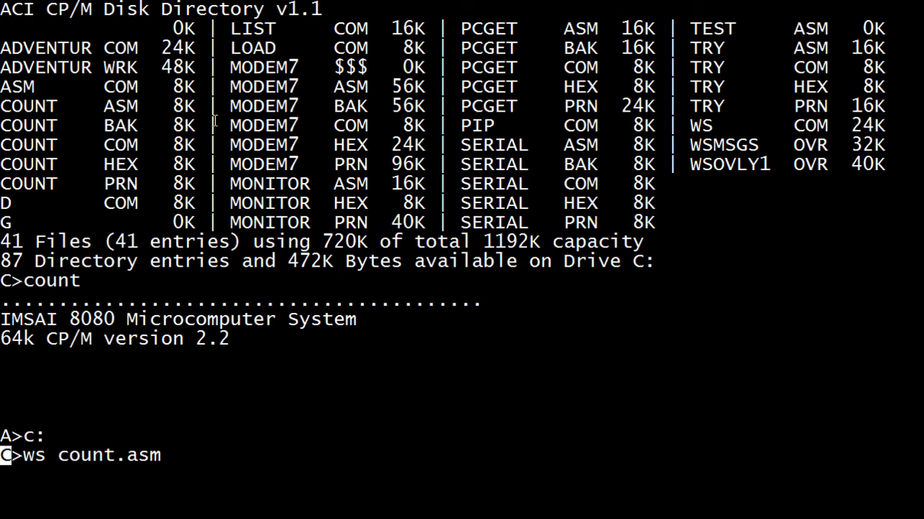
- Launch WordStar on COUNT.ASM and dismiss the Release 3.30 copyright notice
{"action": "key", "text": "Return"}
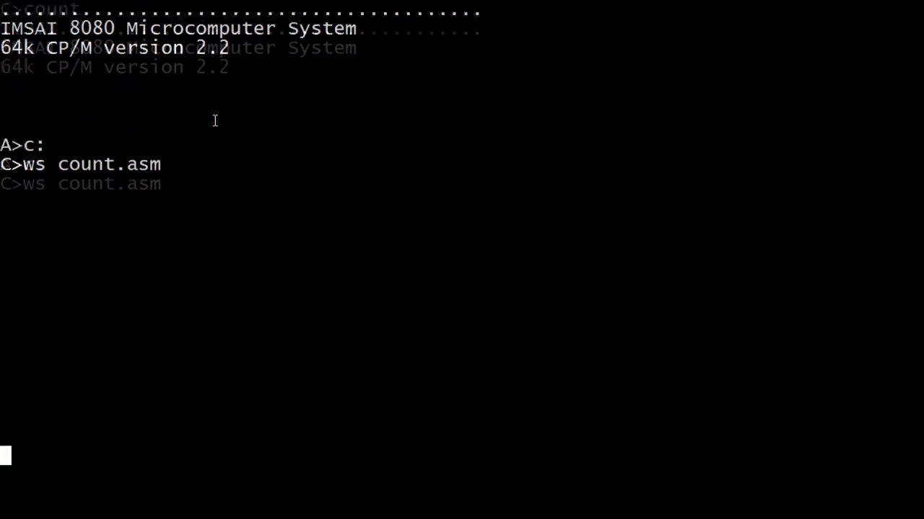
{"action": "key", "text": "Return"}
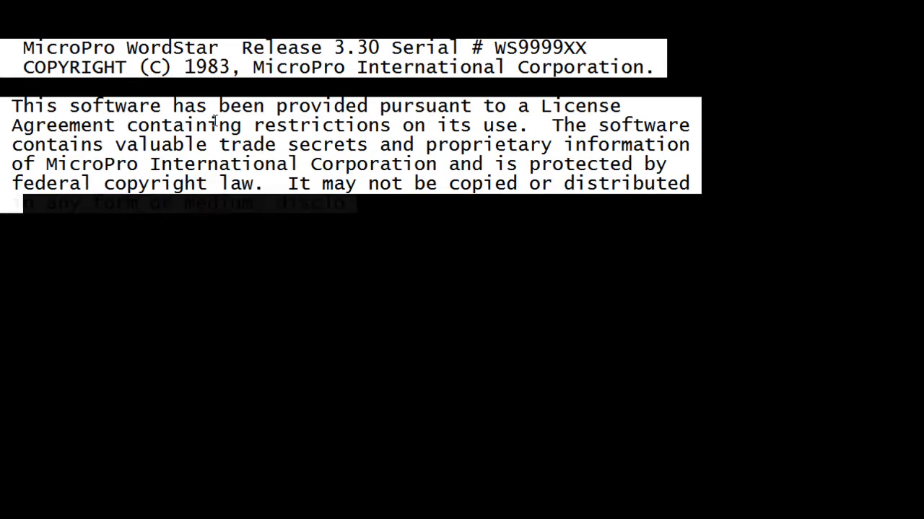
{"action": "key", "text": "Return"}
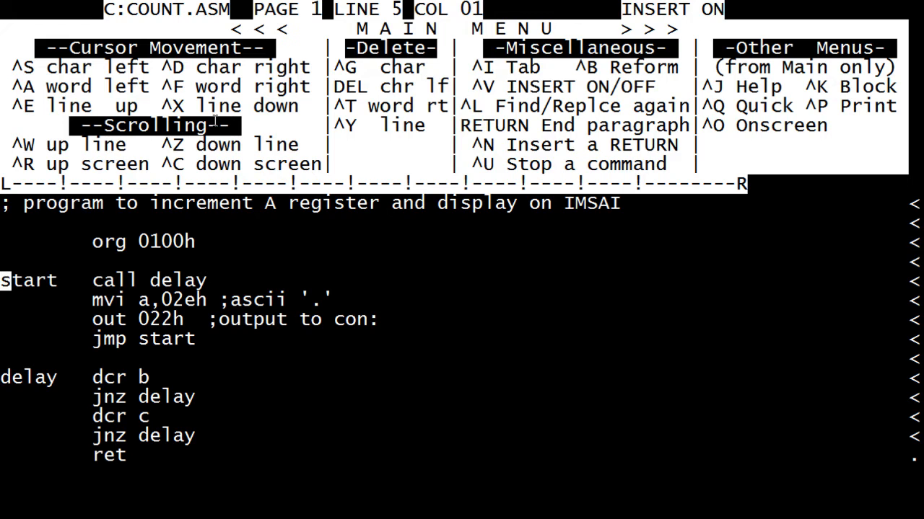
- Insert two blank lines after out 022h, before jmp start
{"action": "key", "text": "Down"}
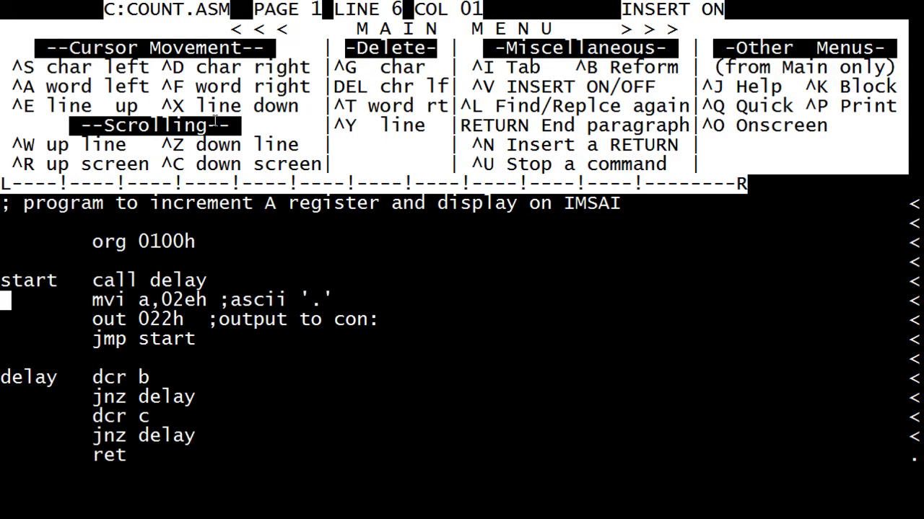
{"action": "key", "text": "Down"}
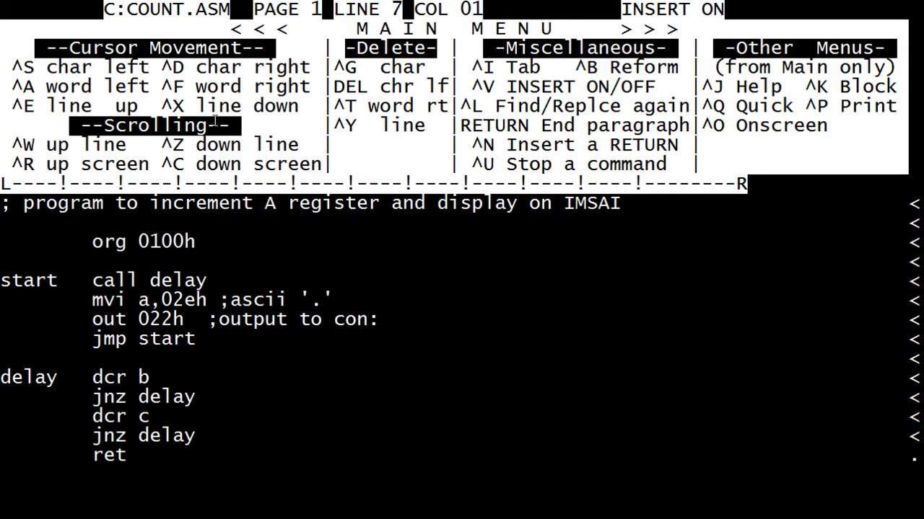
{"action": "key", "text": "Down"}
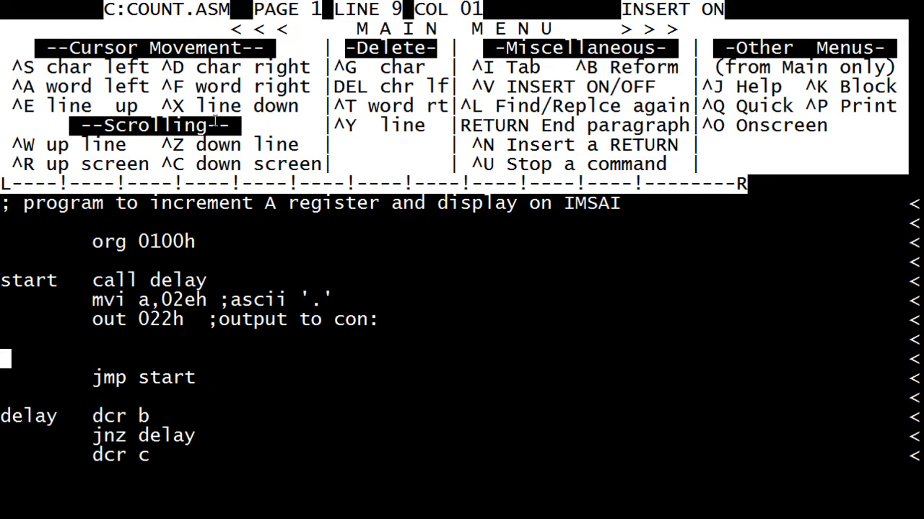
- Add the line 'in 023h ;check if key pressed' after out 022h and start a new line
{"action": "key", "text": "up"}
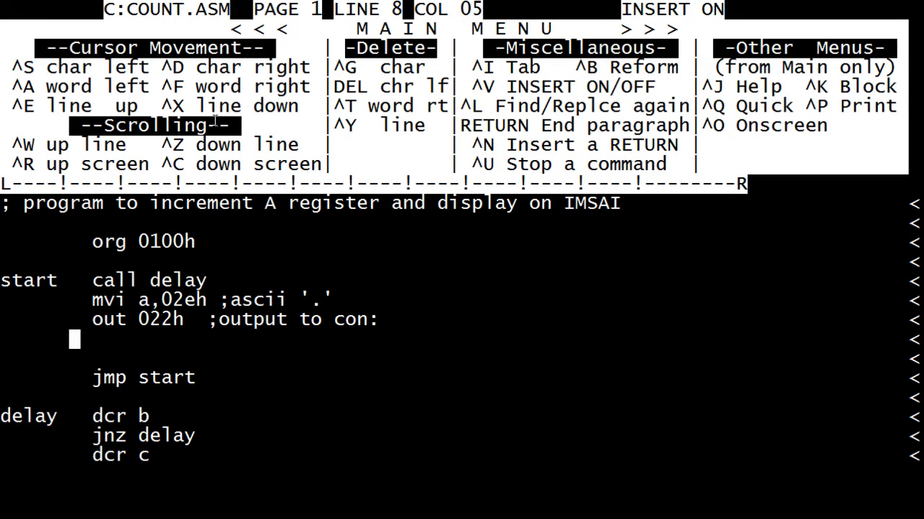
{"action": "type", "text": "in"}
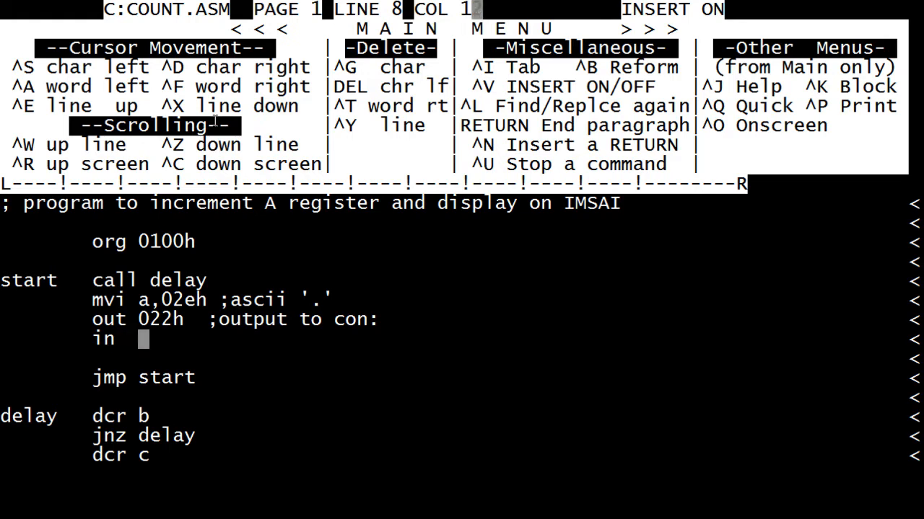
{"action": "type", "text": "023h"}
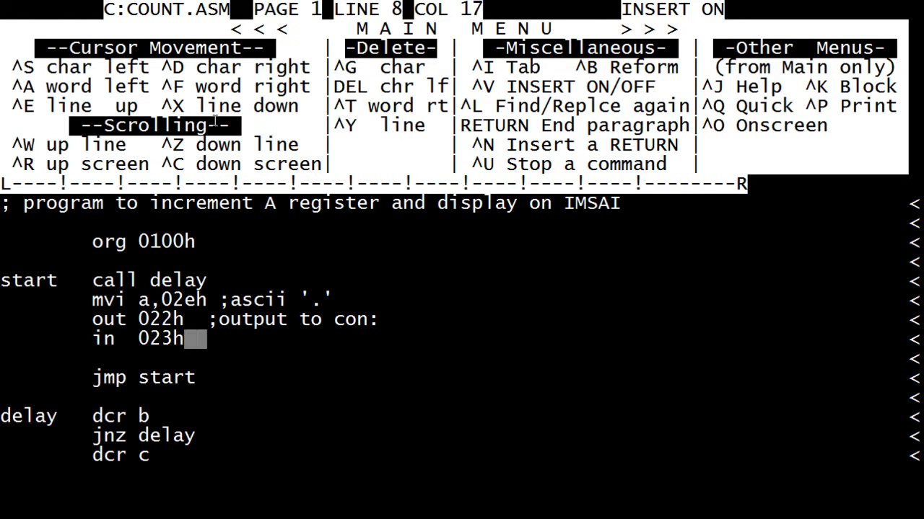
{"action": "type", "text": ";chec"}
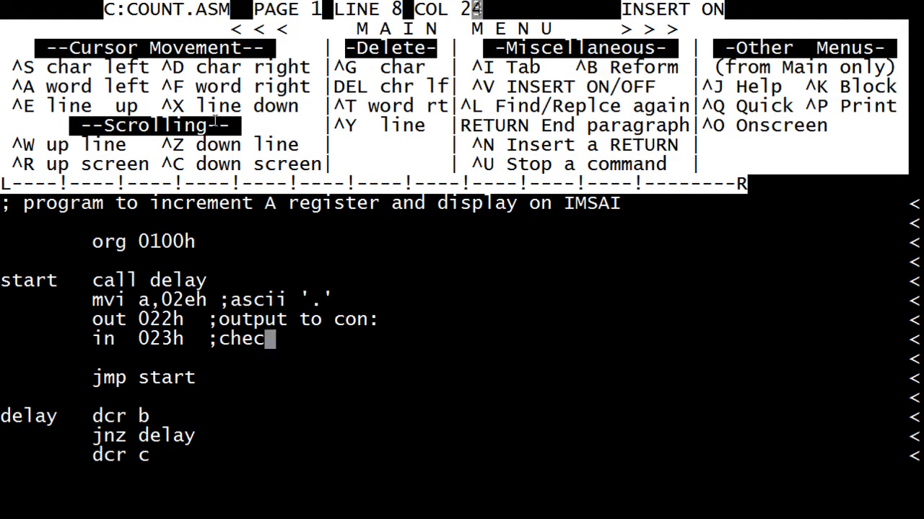
{"action": "type", "text": "k if key"}
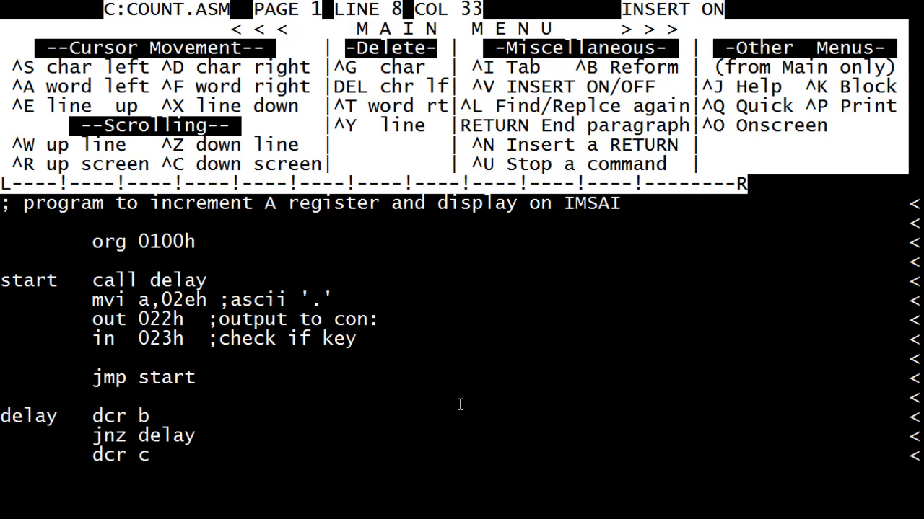
{"action": "type", "text": "presse"}
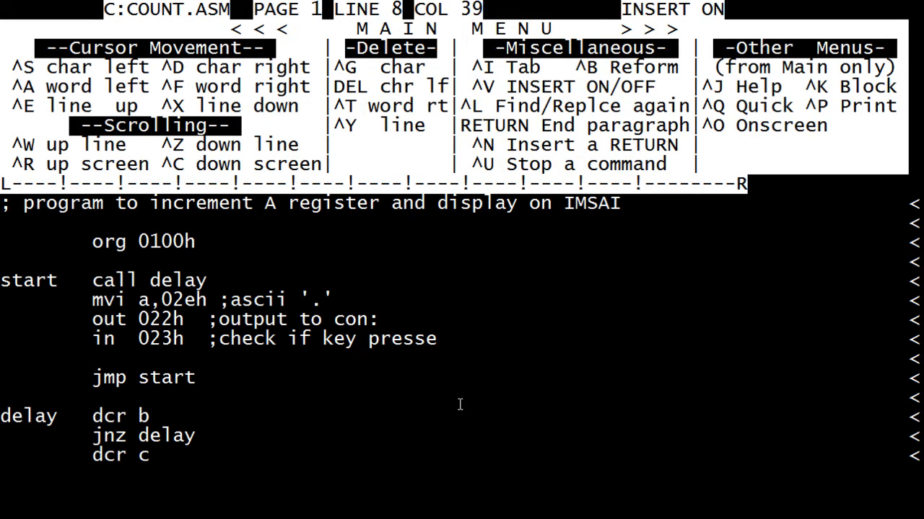
{"action": "type", "text": "d"}
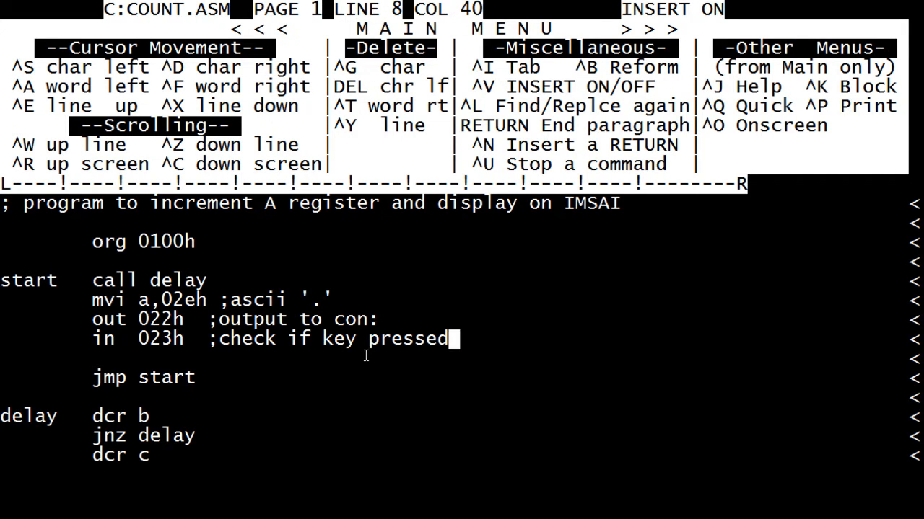
{"action": "key", "text": "Return"}
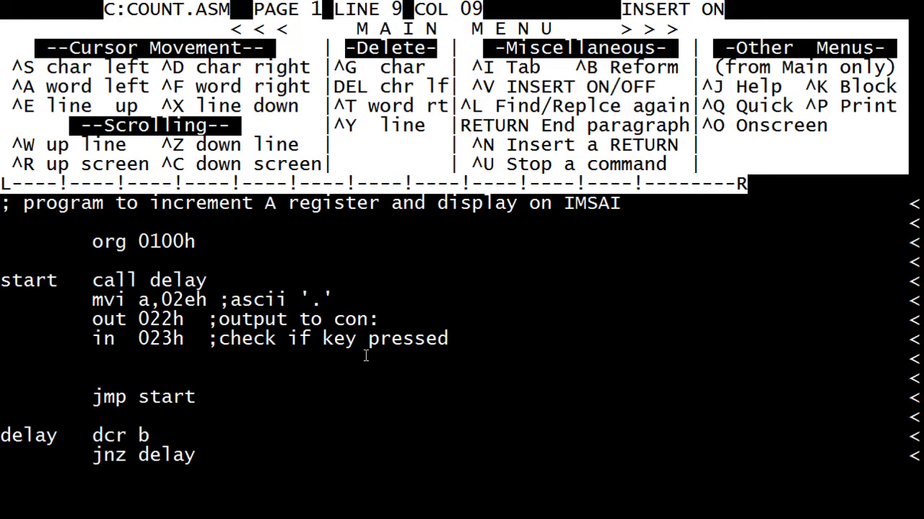
- Add a 'jz start' instruction below the in 023h line
{"action": "type", "text": "jz"}
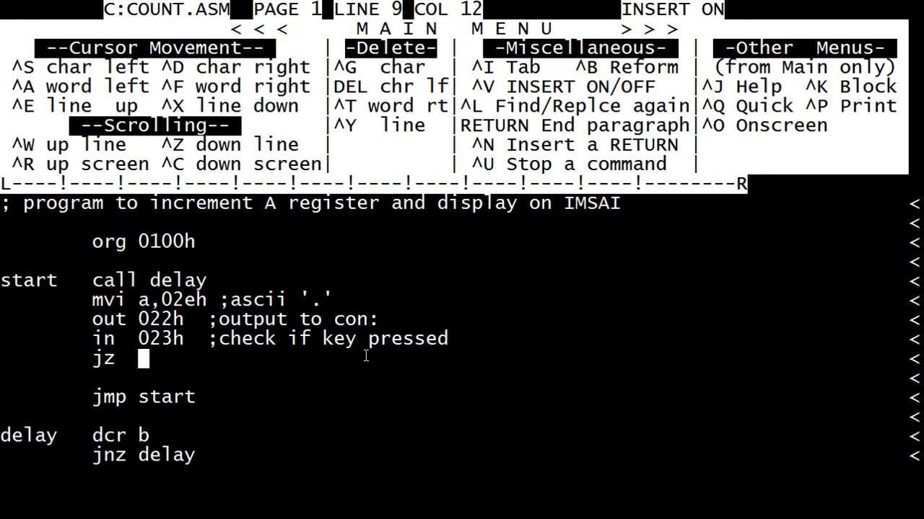
{"action": "type", "text": "start"}
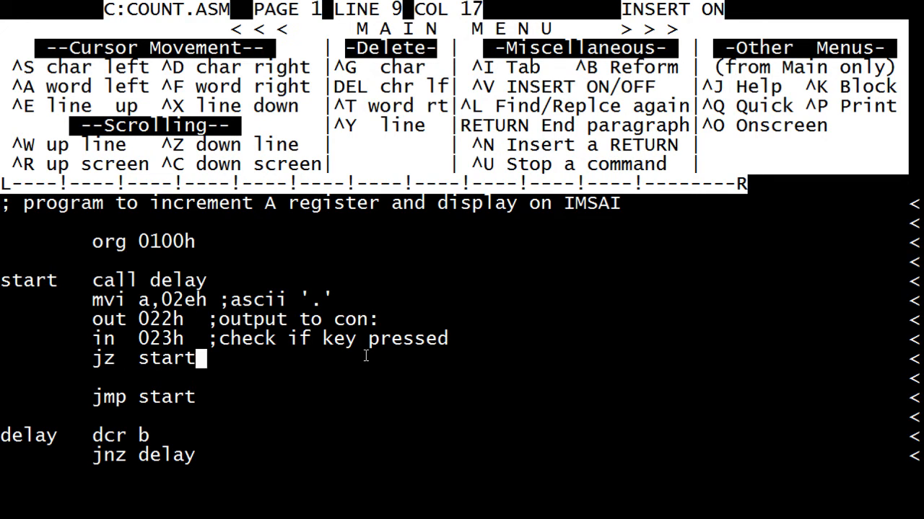
{"action": "key", "text": "Right"}
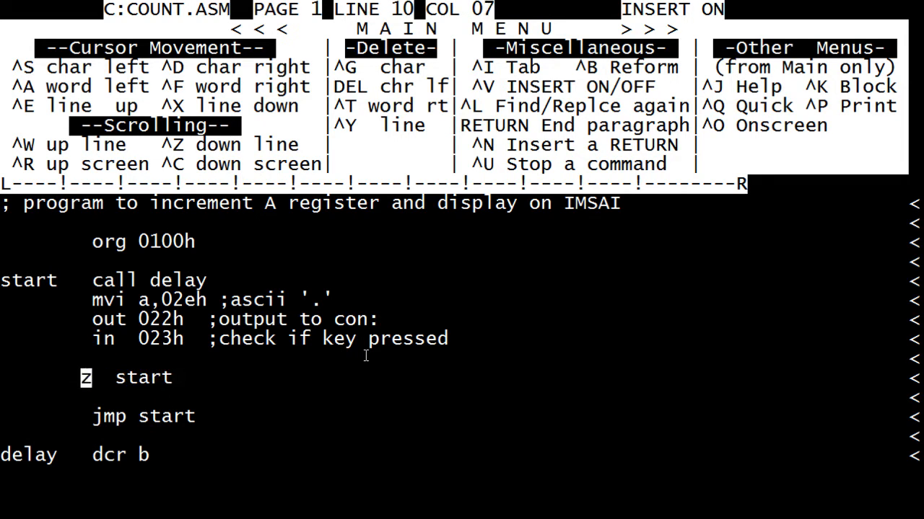
- Restore the j of jz and add 'ani 02h ;mask off bit' above jz start
{"action": "type", "text": "j"}
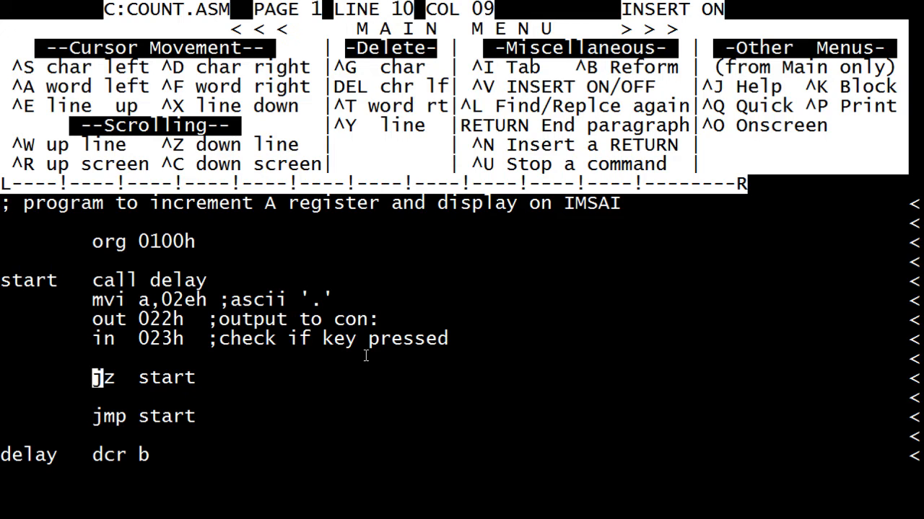
{"action": "type", "text": "ani"}
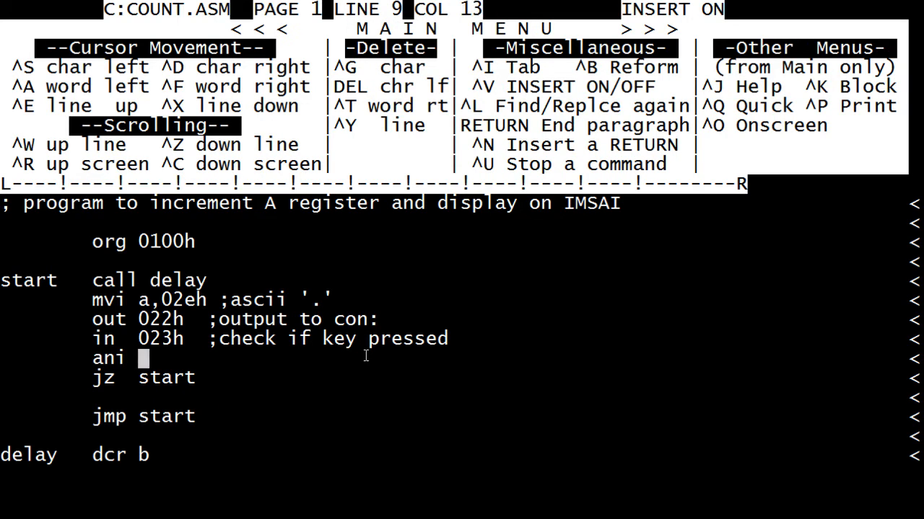
{"action": "type", "text": "02h"}
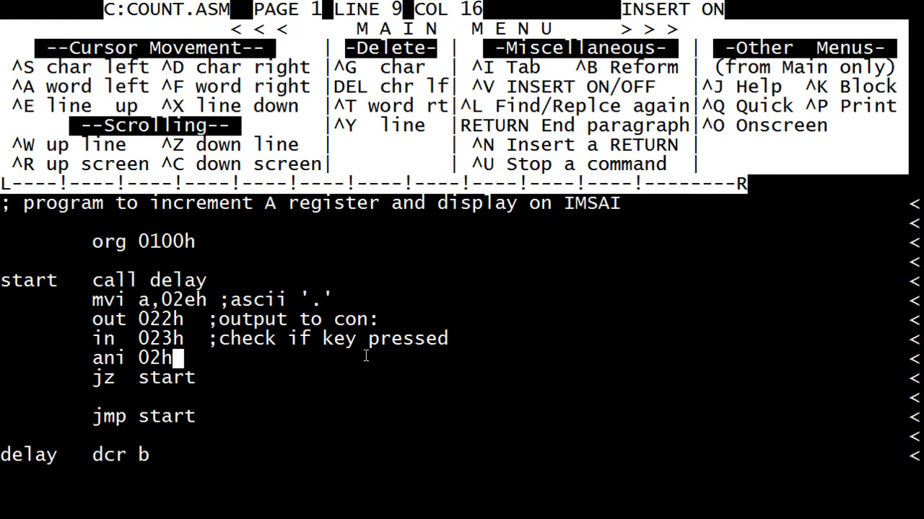
{"action": "type", "text": ";m"}
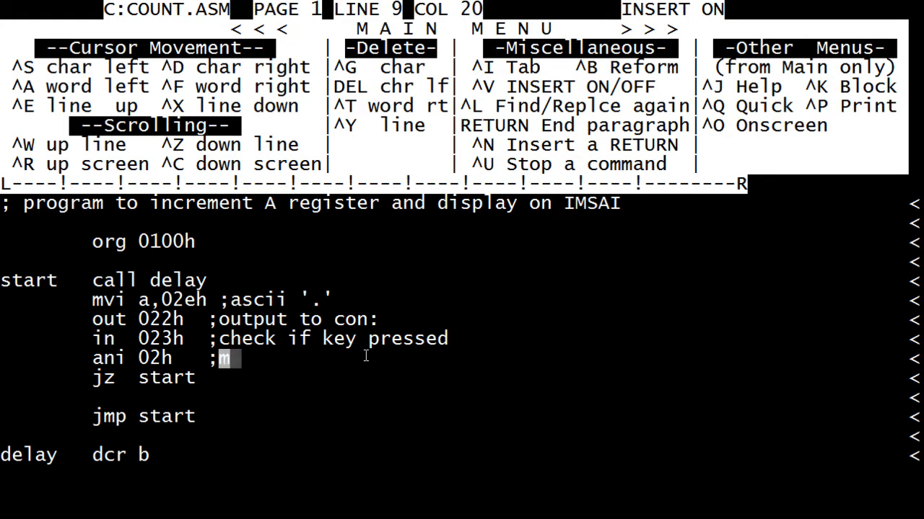
{"action": "type", "text": "ask off"}
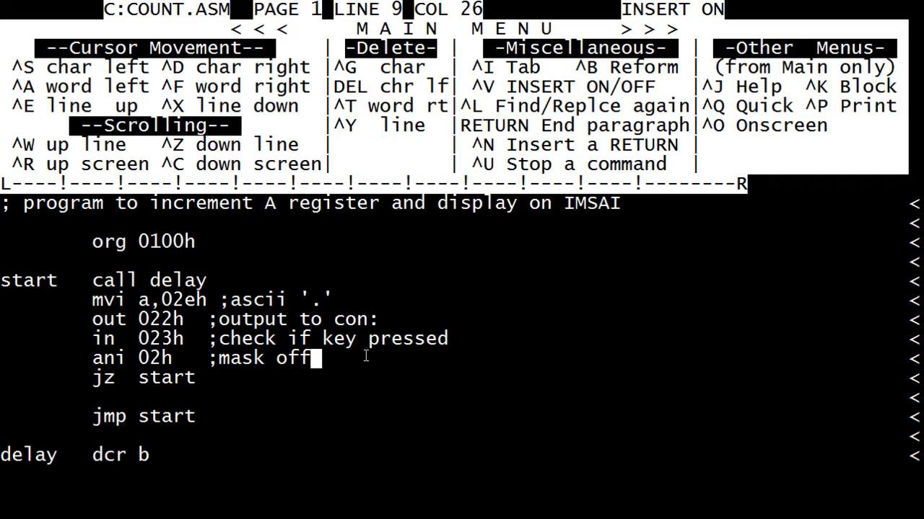
{"action": "type", "text": "bit"}
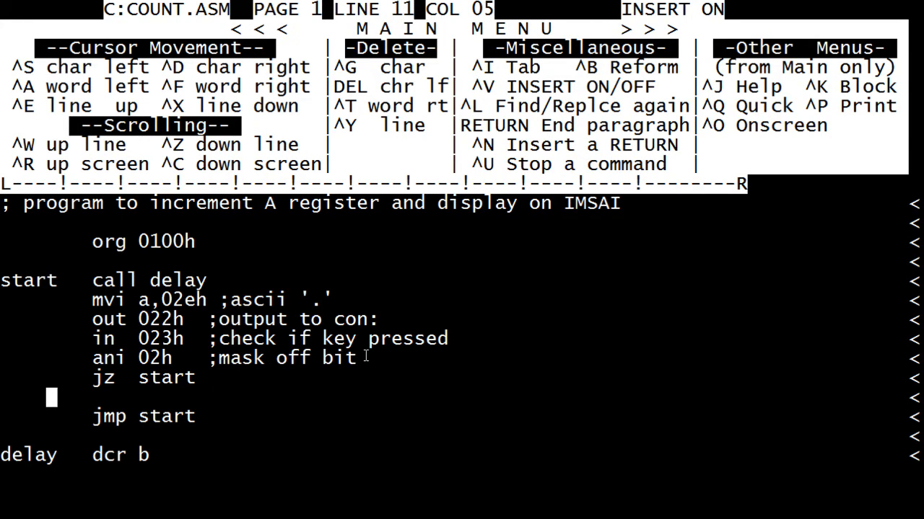
{"action": "key", "text": "Down"}
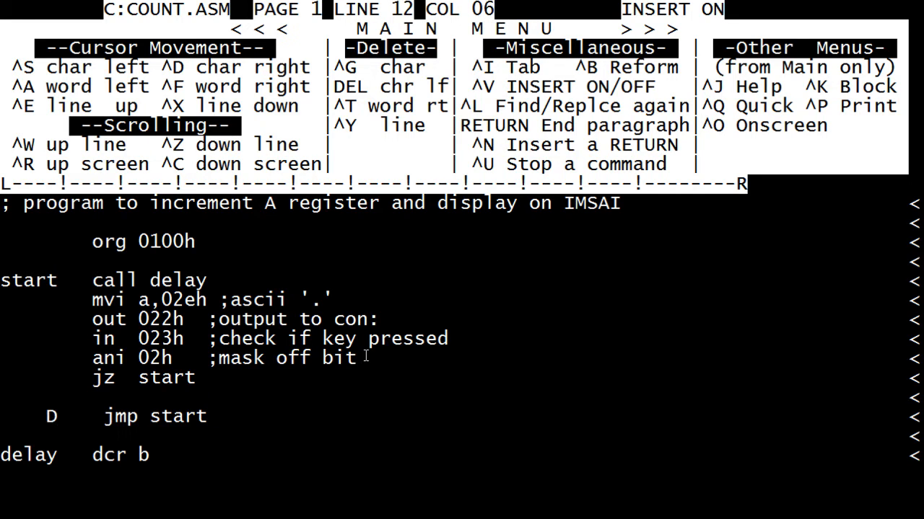
- Change the final jump to 'jmp 0000' and save COUNT.ASM with ^KD
{"action": "key", "text": "Left"}
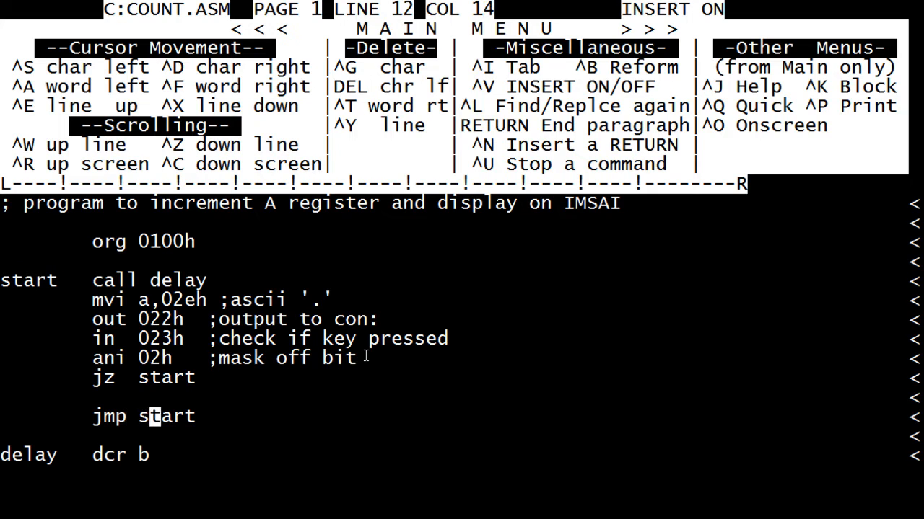
{"action": "key", "text": "Delete"}
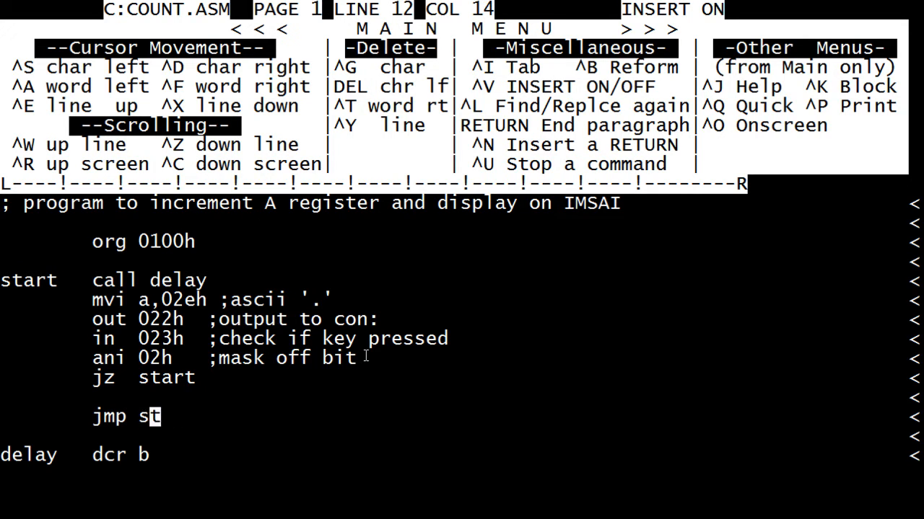
{"action": "key", "text": "Backspace"}
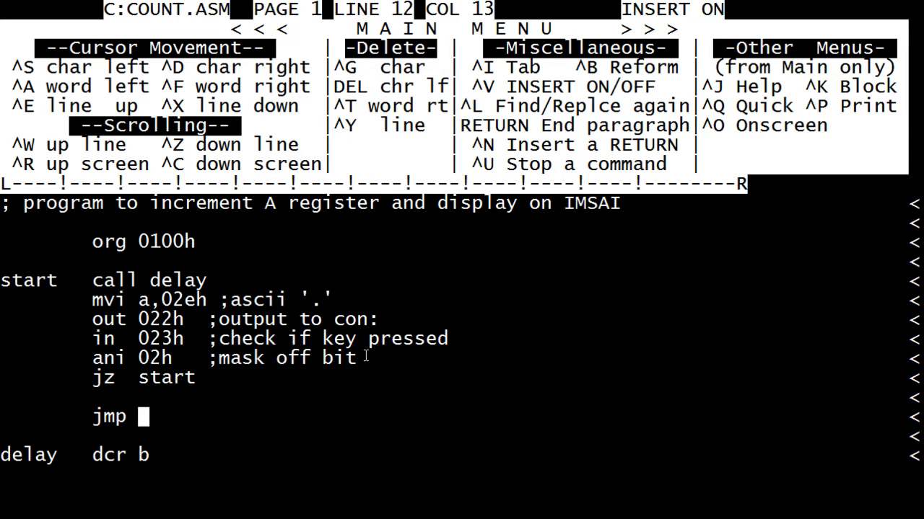
{"action": "type", "text": "0000"}
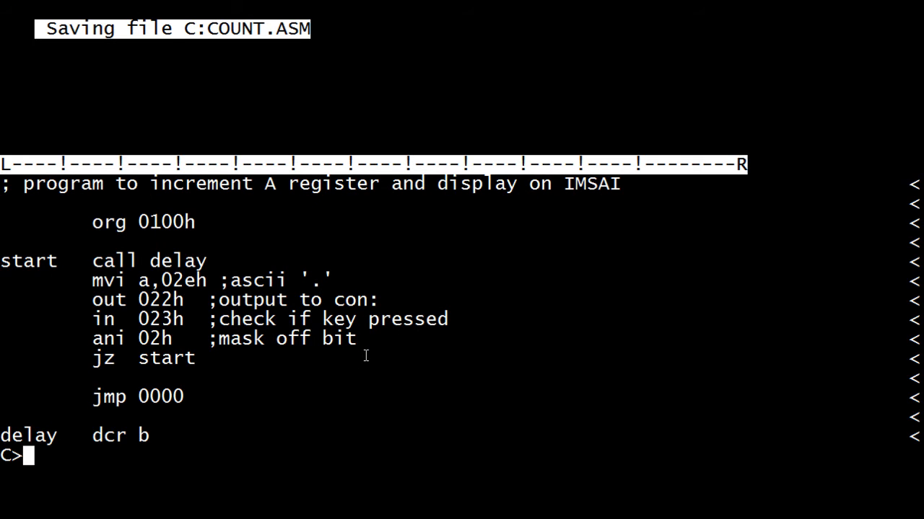
- Assemble COUNT with asm, load it from 0100 to 0119, and run it to print dots
{"action": "type", "text": "asm"}
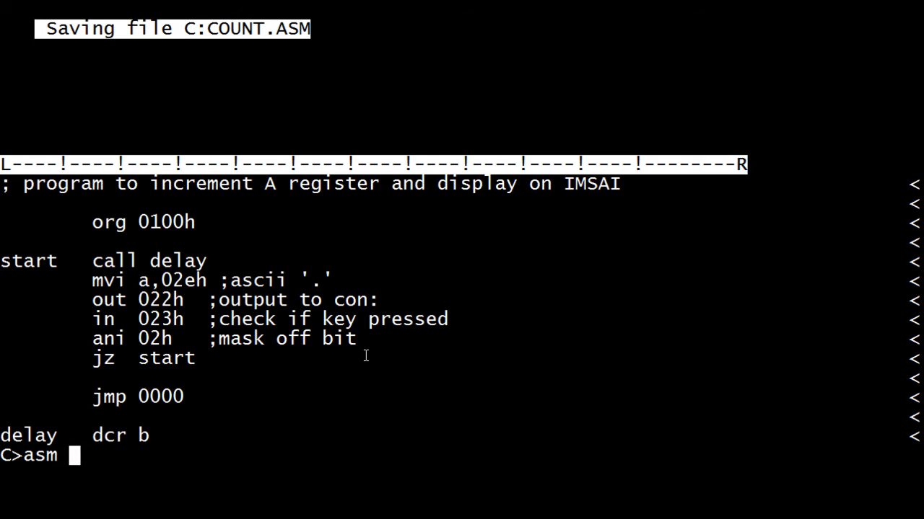
{"action": "type", "text": "count"}
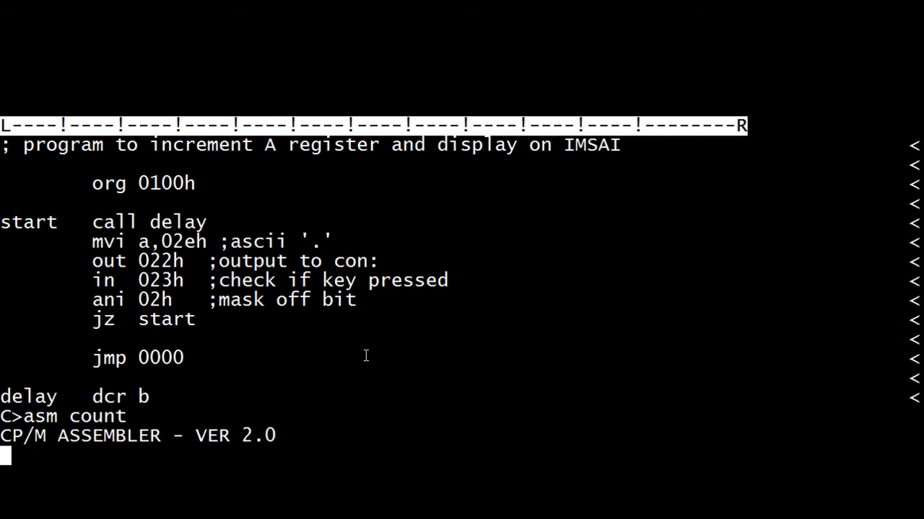
{"action": "key", "text": "Return"}
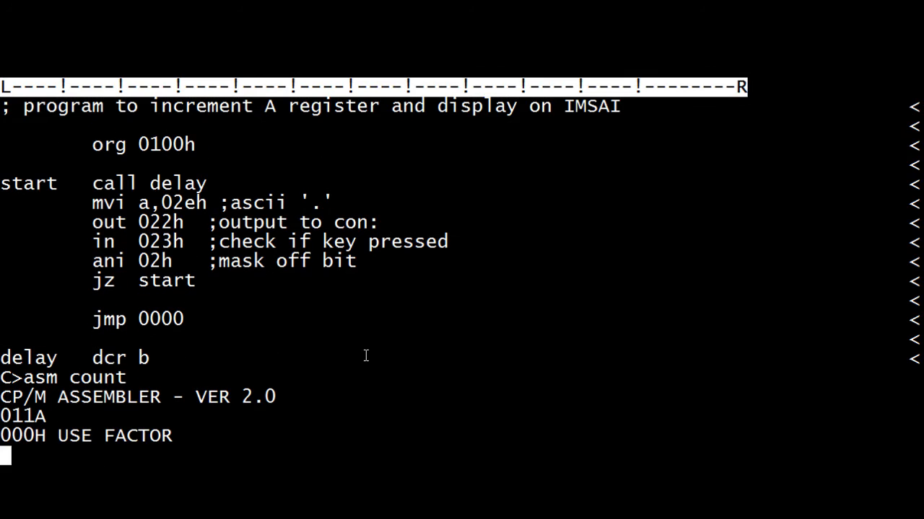
{"action": "key", "text": "Return"}
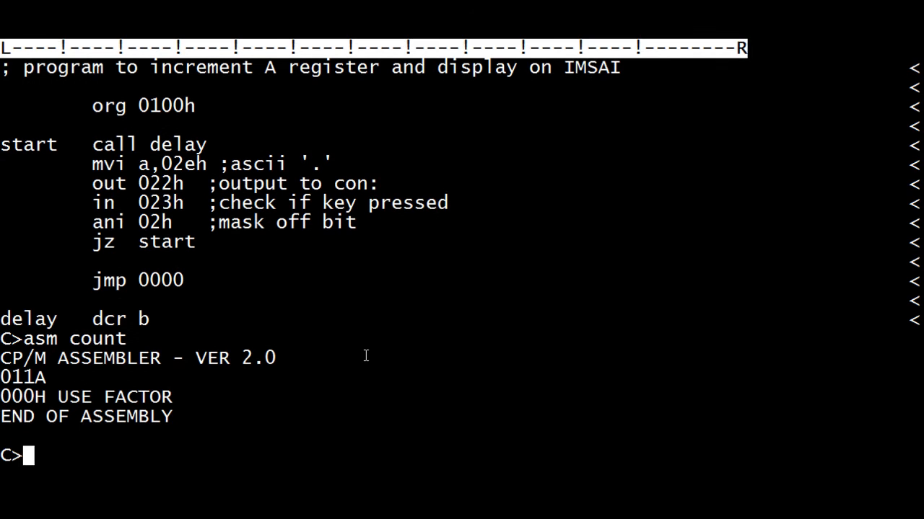
{"action": "type", "text": "load"}
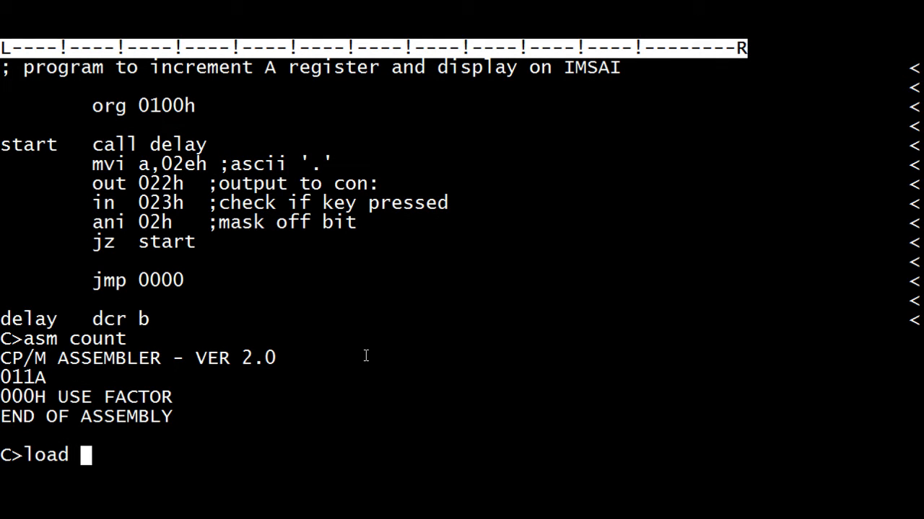
{"action": "type", "text": "count"}
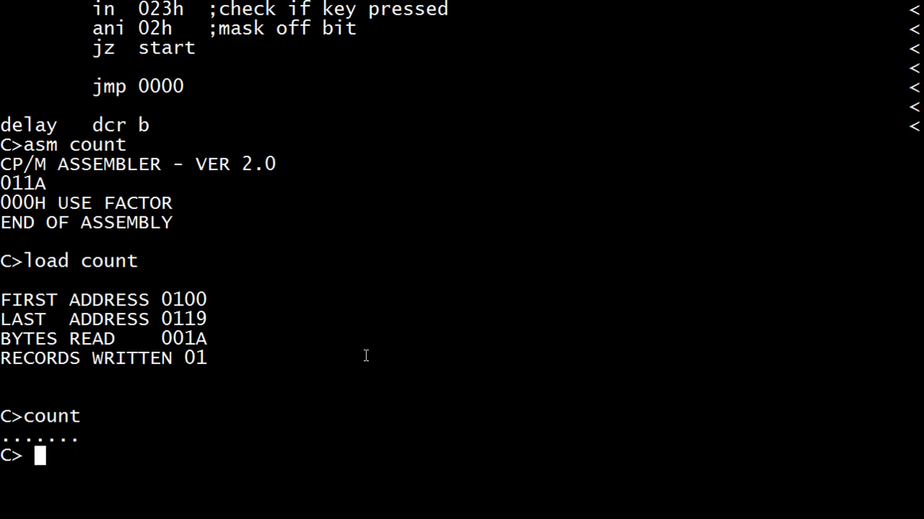
- Display the COUNT.PRN listing with addresses and machine code
{"action": "type", "text": "list count"}
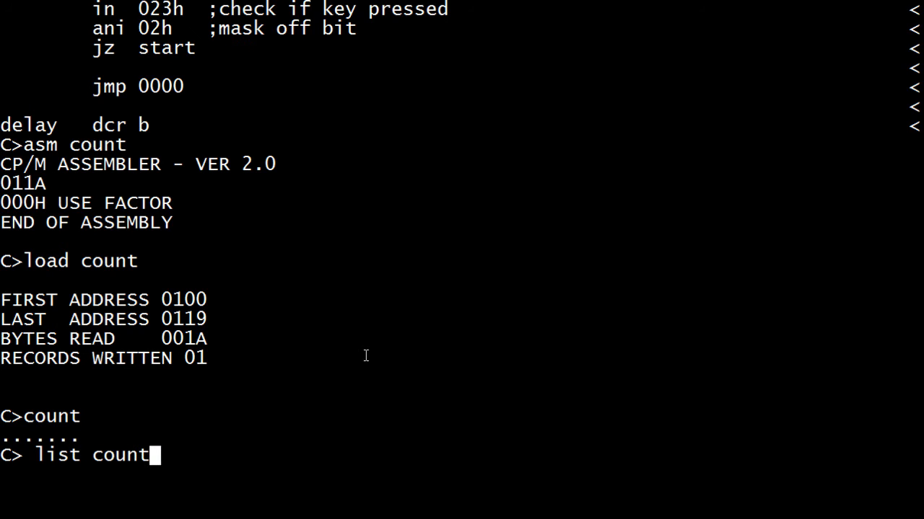
{"action": "type", "text": ".prn"}
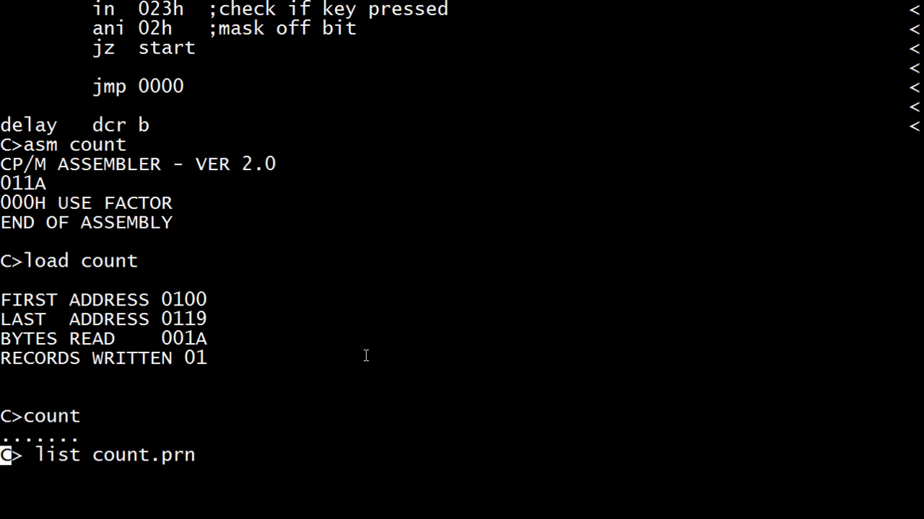
{"action": "key", "text": "Return"}
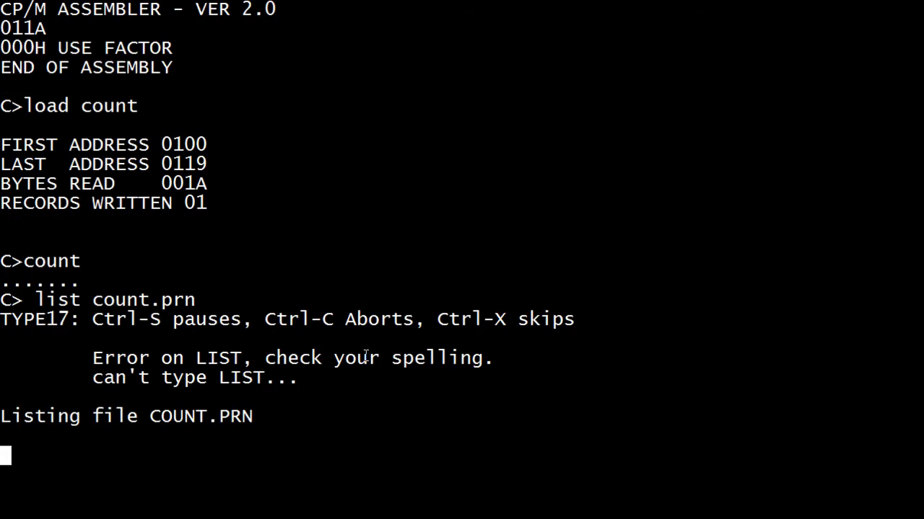
{"action": "scroll", "scroll_direction": "down", "scroll_amount": 3}
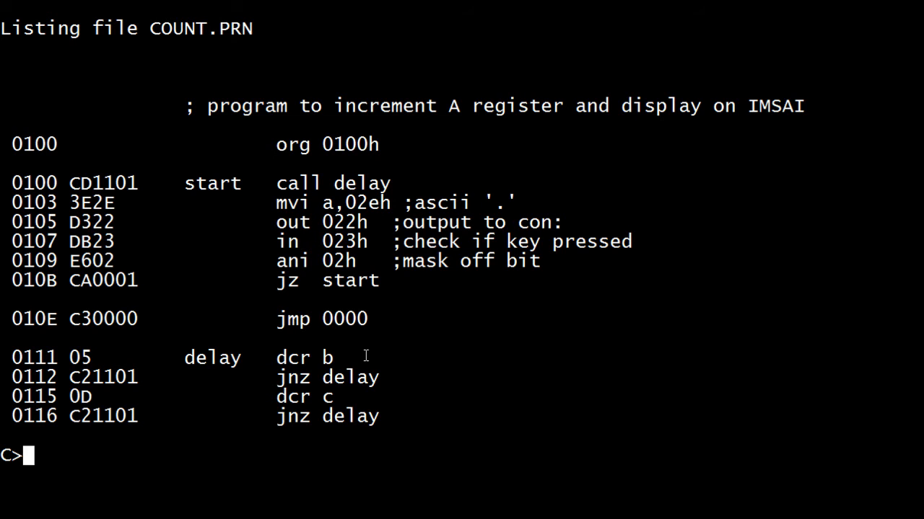
- Reopen COUNT.ASM in WordStar, end it with ret and '; end', and save
{"action": "type", "text": "ws count"}
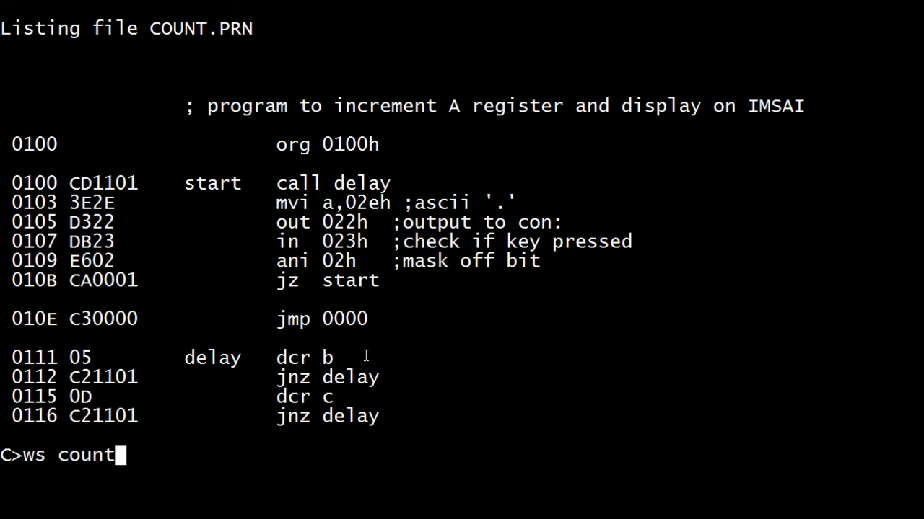
{"action": "type", "text": ".asm"}
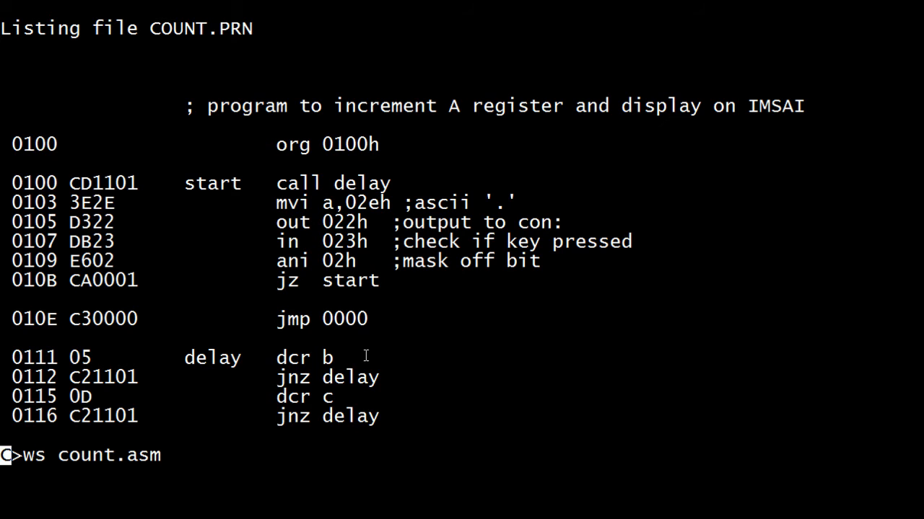
{"action": "key", "text": "Return"}
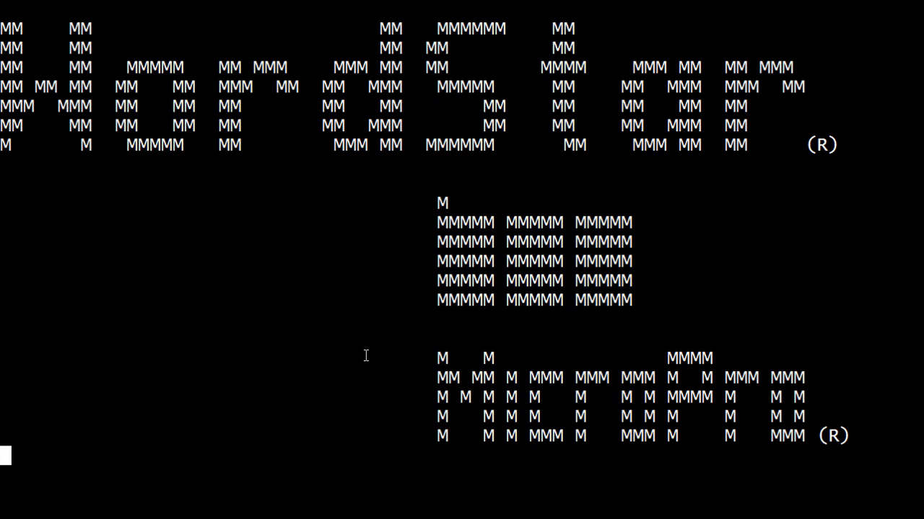
{"action": "scroll", "scroll_direction": "down", "scroll_amount": 3}
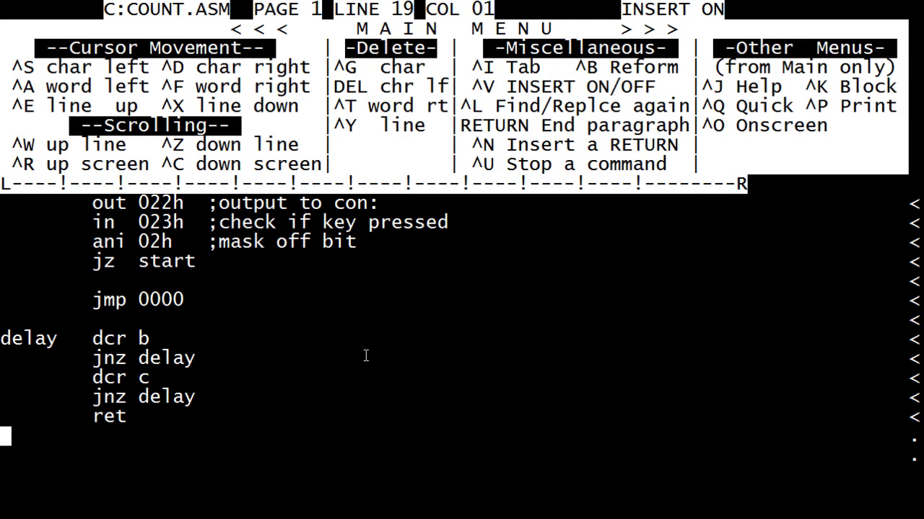
{"action": "type", "text": "; end"}
{"action": "type", "text": "asm"}
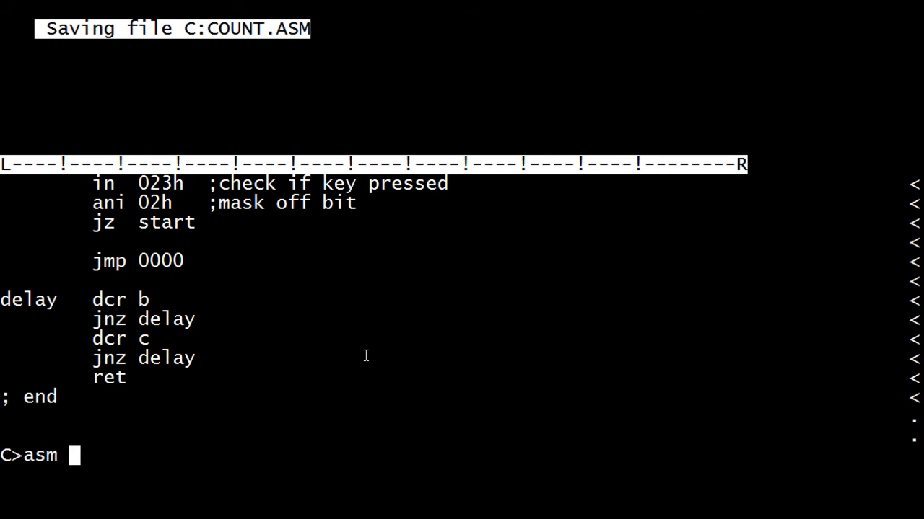
- Reassemble COUNT with asm and list COUNT.PRN, showing ret as C9 at 0119
{"action": "type", "text": "count"}
{"action": "type", "text": "list"}
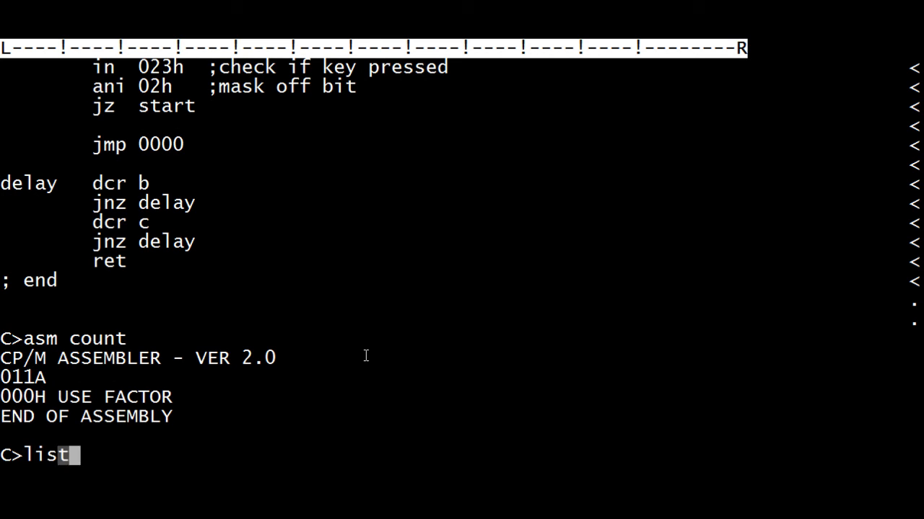
{"action": "type", "text": "count.prn"}
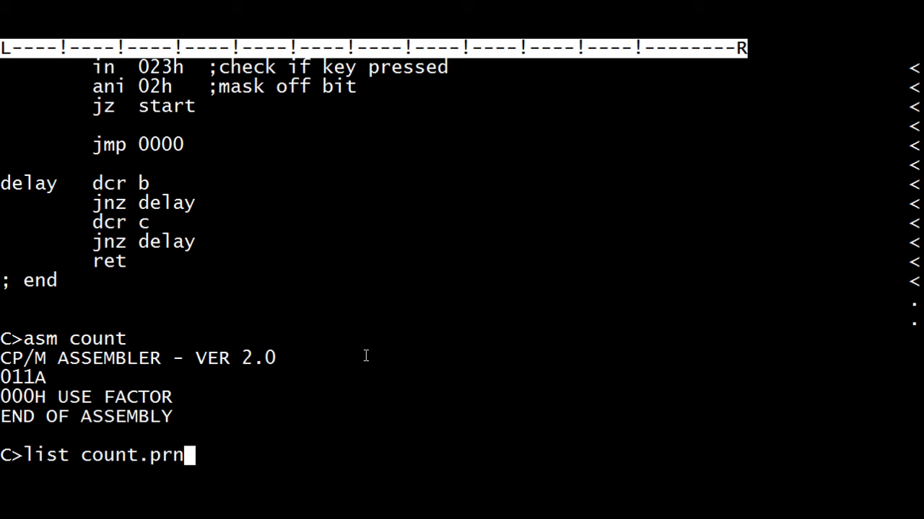
{"action": "key", "text": "Return"}
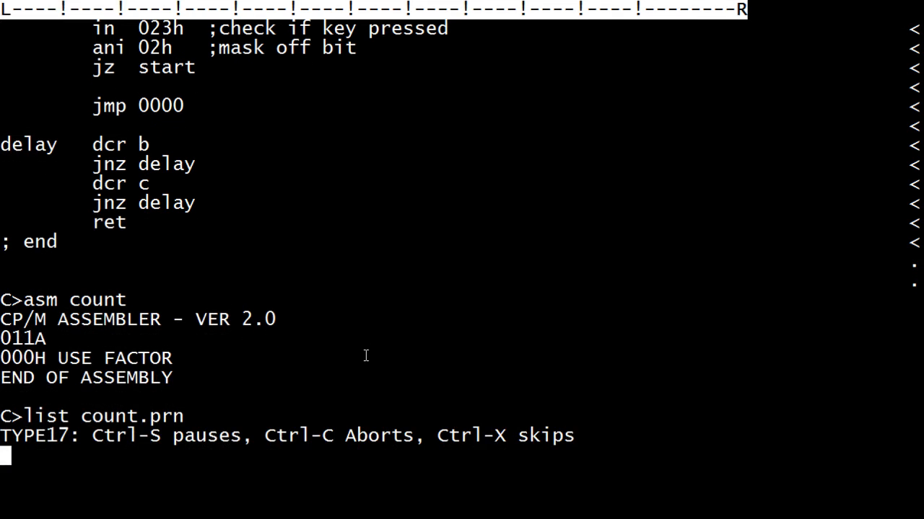
{"action": "key", "text": "Return"}
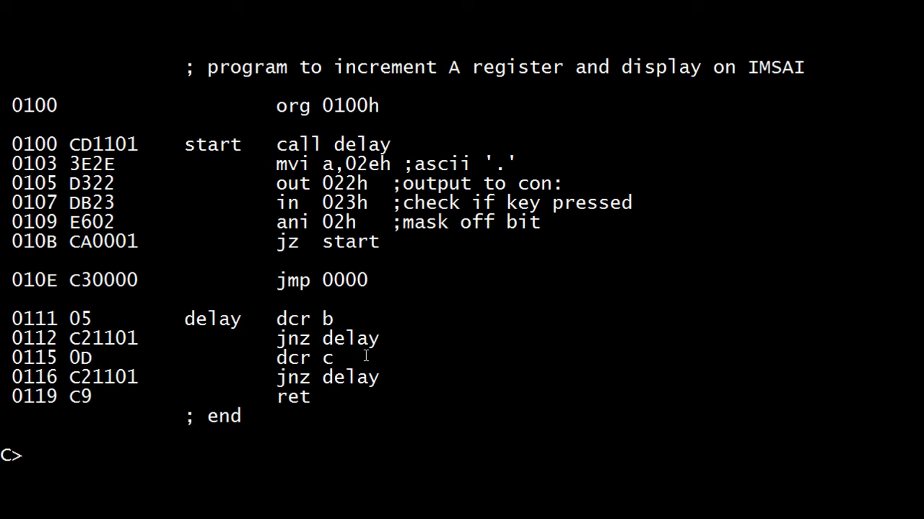
- Reload COUNT (0100–0119) and run it to print dots; a leftover t answers T?
{"action": "type", "text": "load count"}
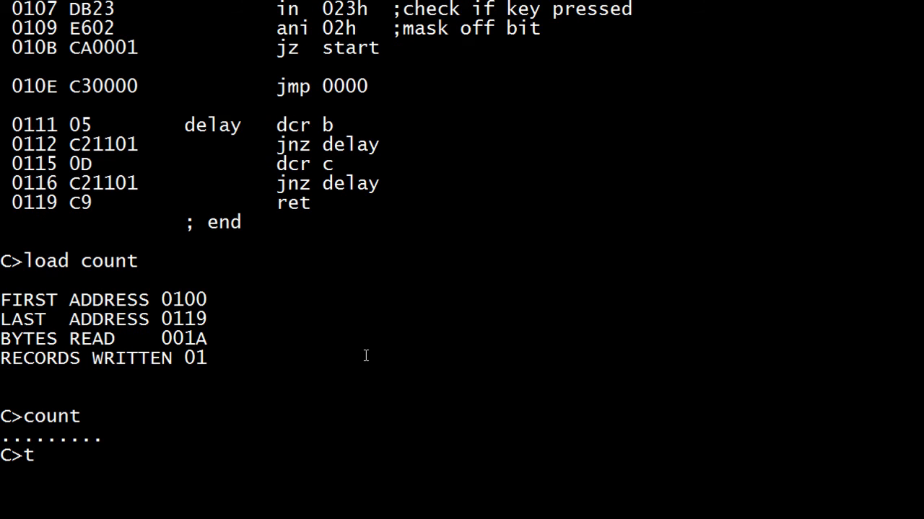
{"action": "key", "text": "Return"}
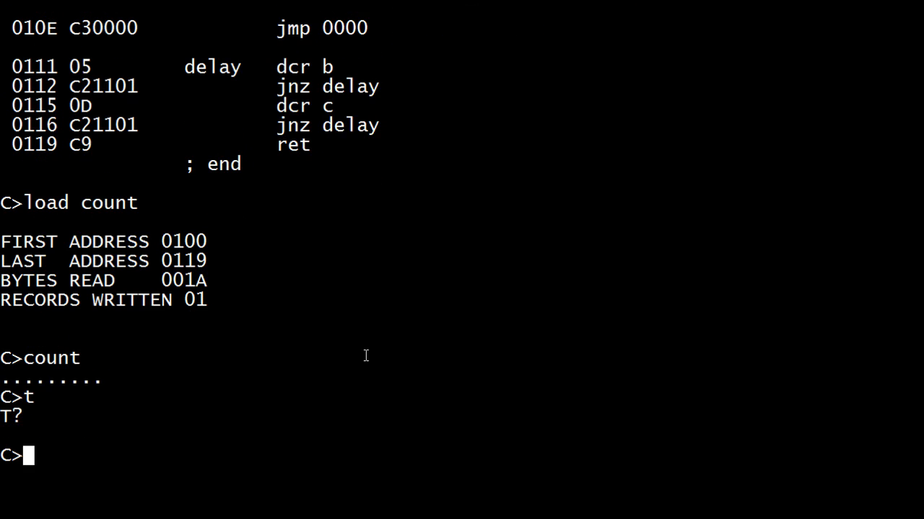